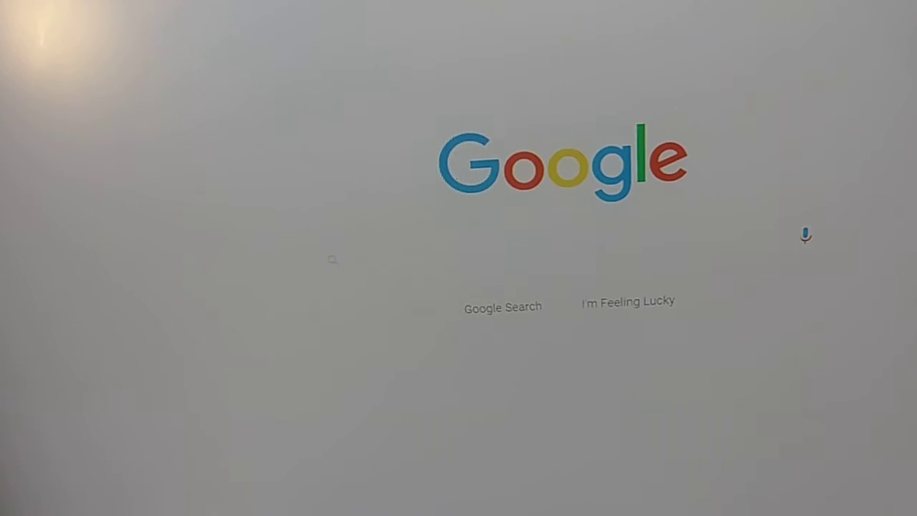
Step: Bring up the AutoPlay window for the newly mounted Local Disk (E:)
click(359, 258)
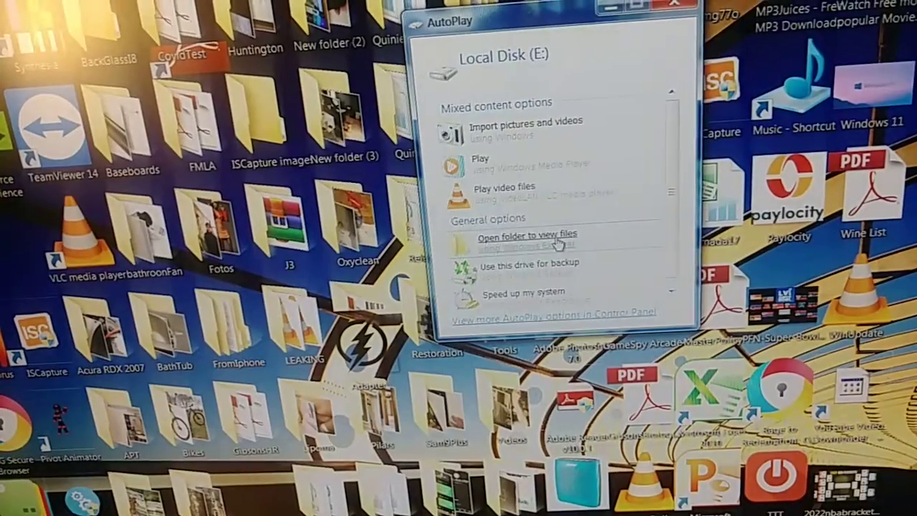
mouse_move(645, 60)
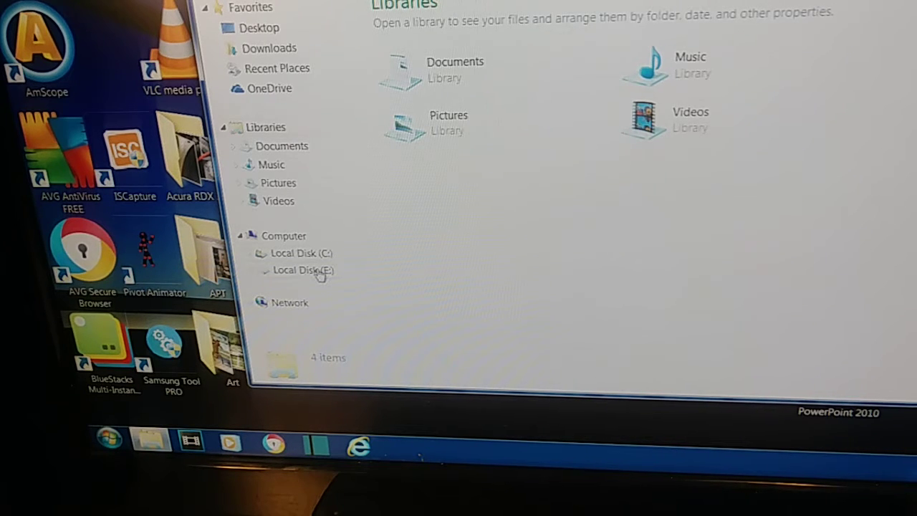
Step: Open Local Disk (E:) and its Program Files folder, showing Adobe, AVG and Google
double_click(301, 271)
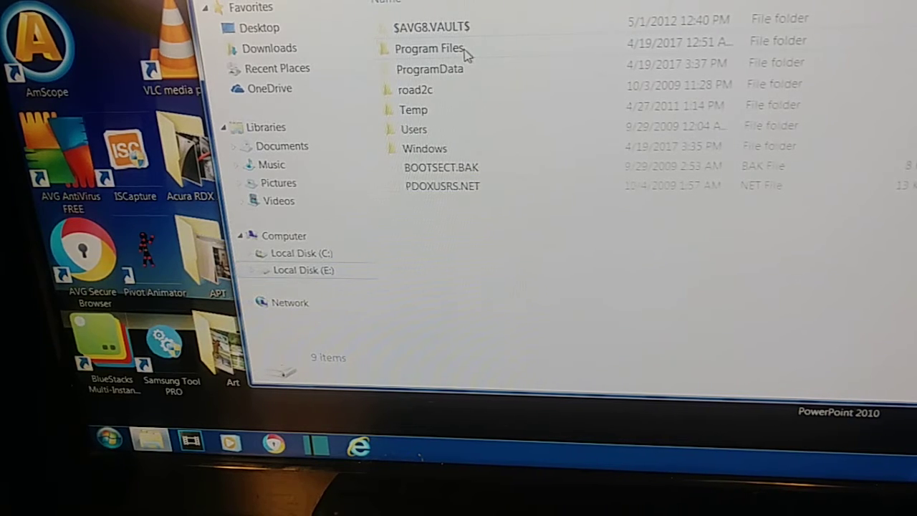
click(428, 48)
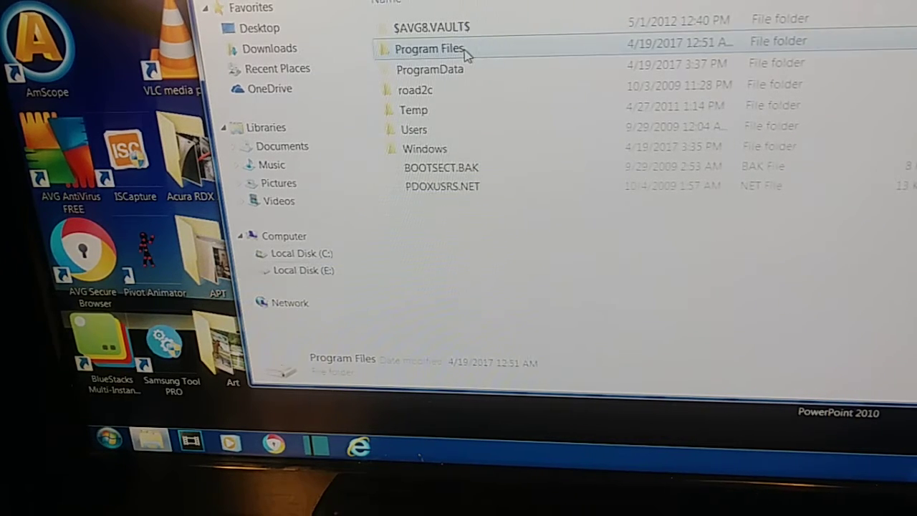
double_click(433, 48)
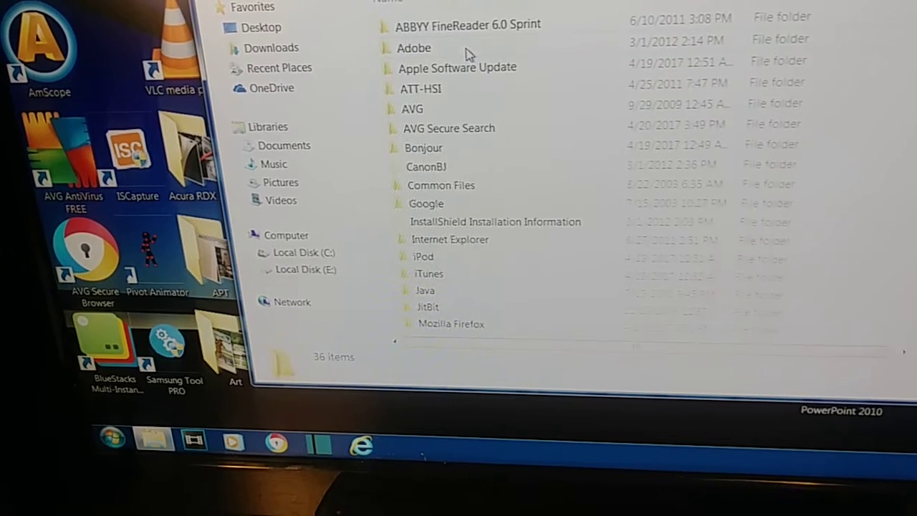